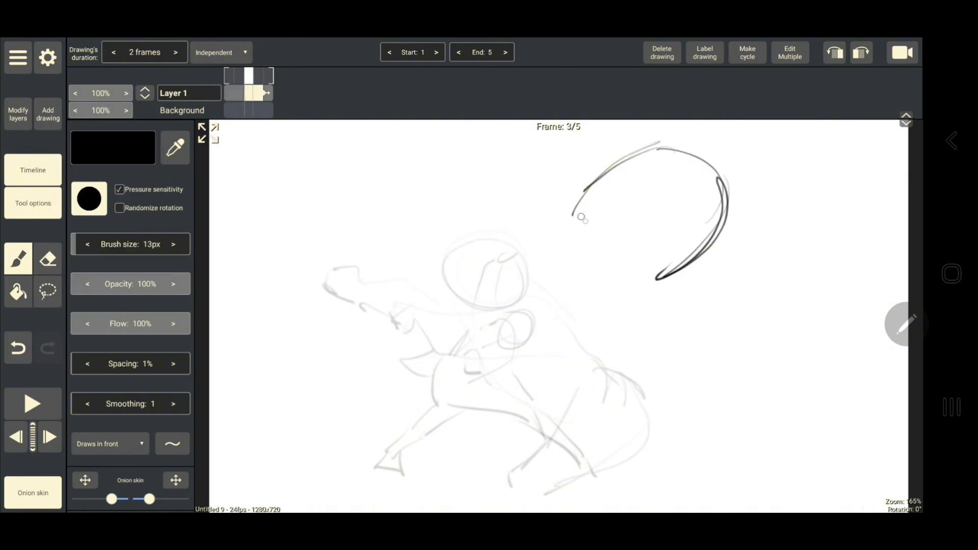
Sketch the arching back curve on frame 3, erase stray strokes, then move to frame 2 for the head.
drag(656, 268, 573, 418)
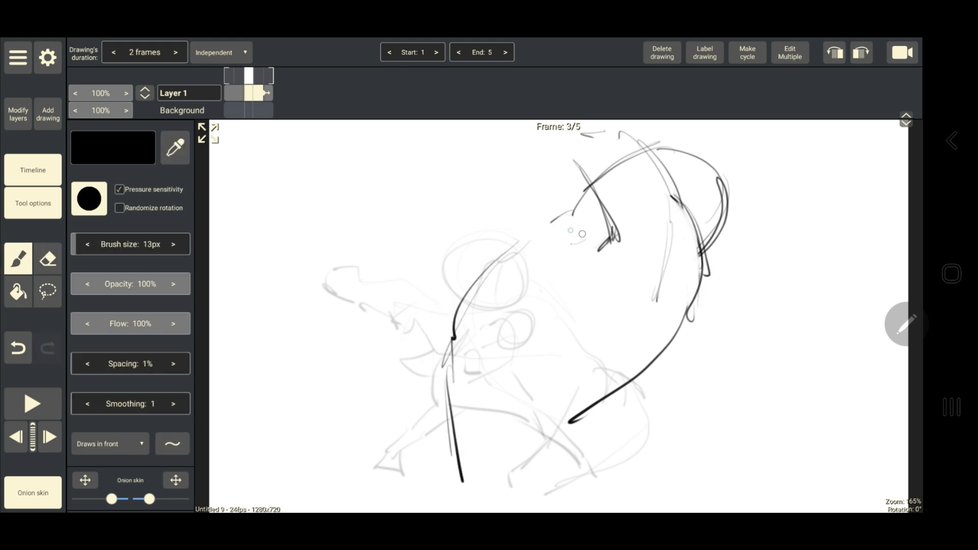
click(48, 259)
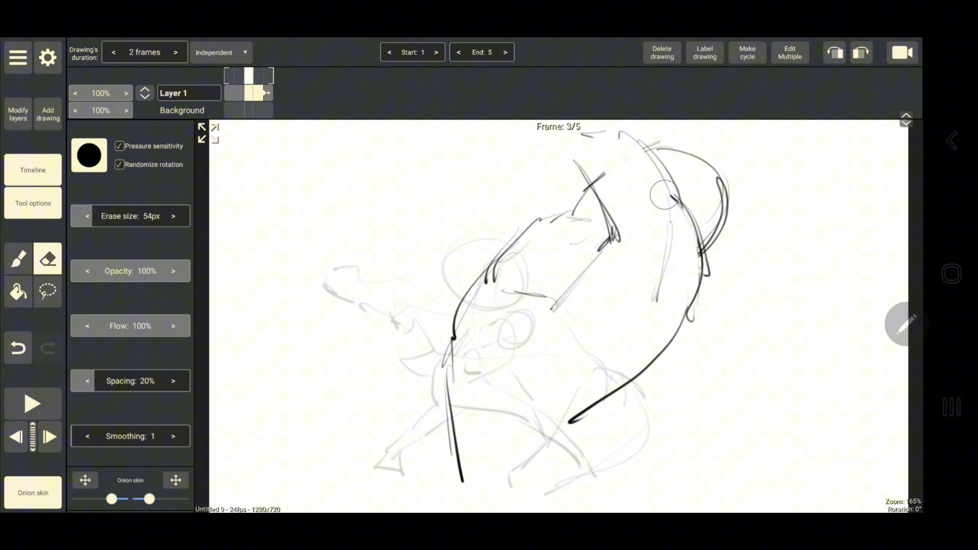
click(17, 259)
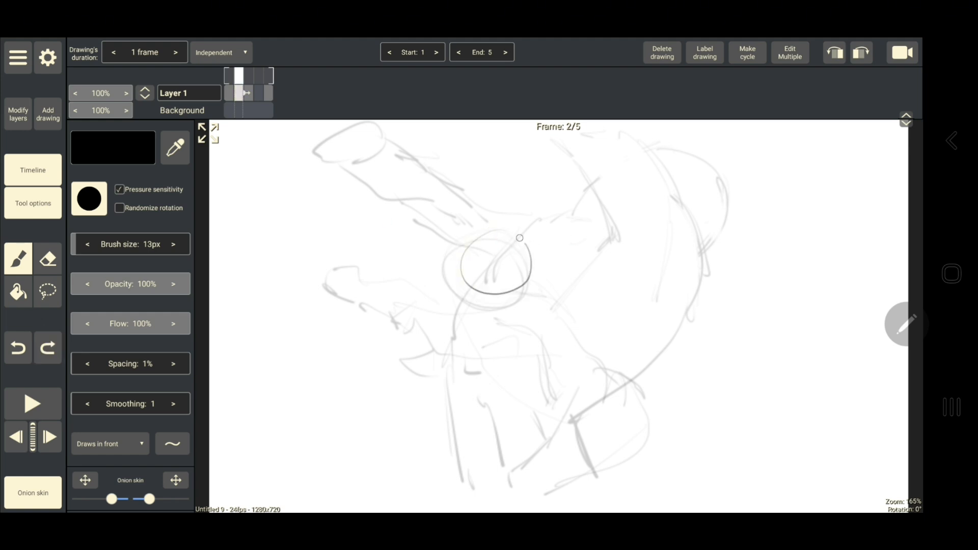
Draw the head circle, neck-and-back line and leg lines on frame 2, then go to frame 4 for the arc.
drag(520, 238, 570, 322)
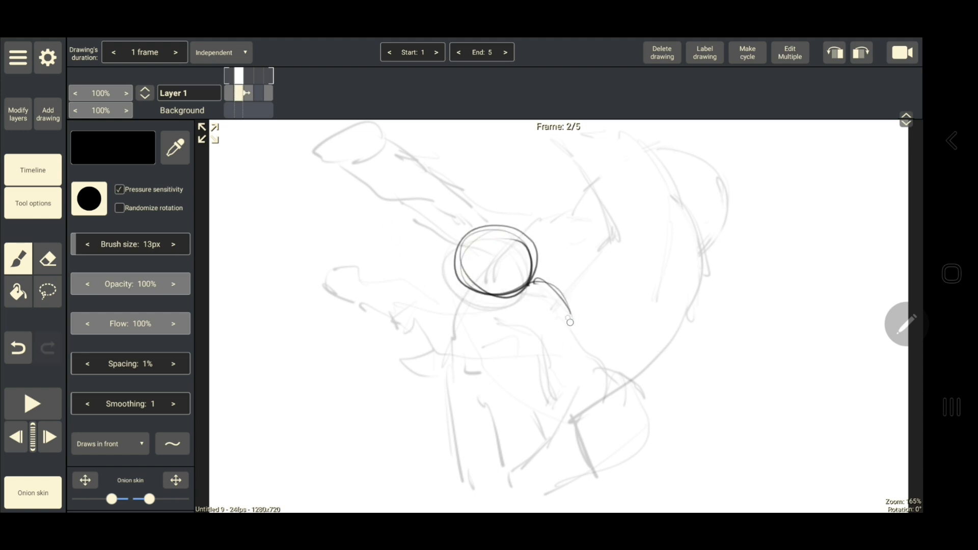
drag(569, 321, 523, 396)
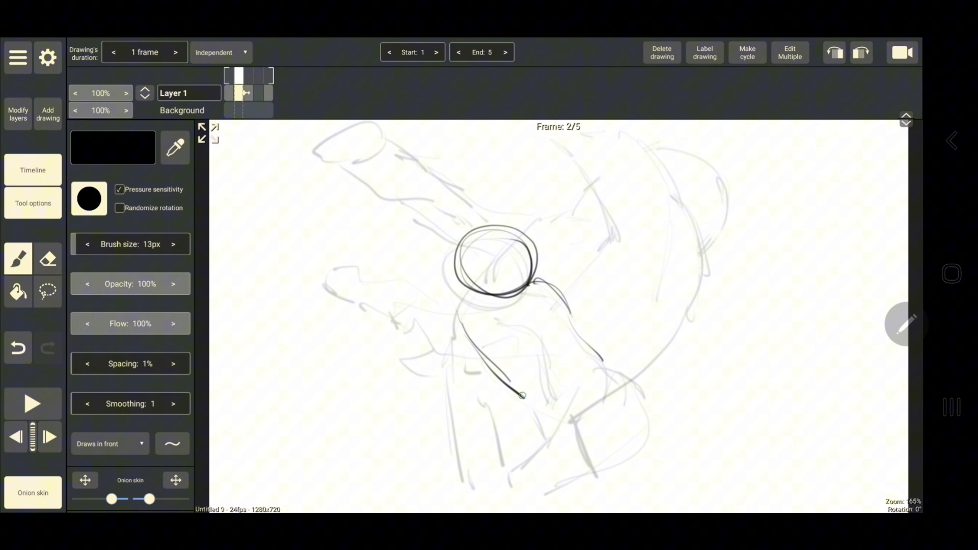
drag(521, 397, 558, 474)
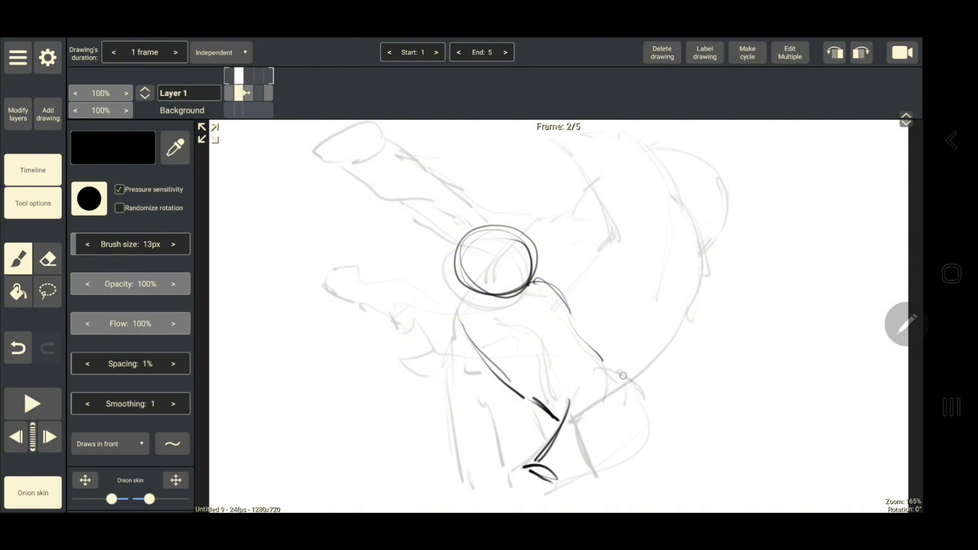
click(18, 437)
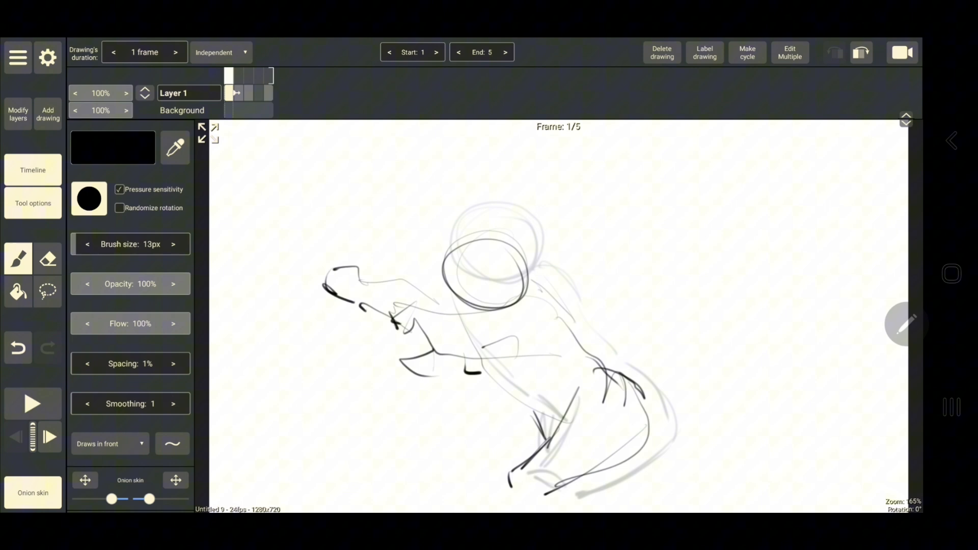
click(49, 437)
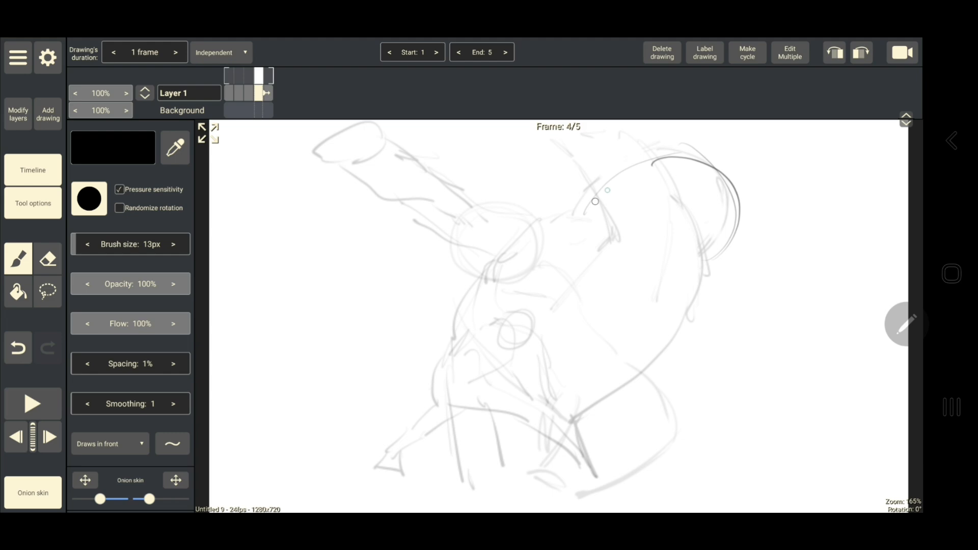
Lasso the top arc on frame 4, nudge it into place, clear the selection and resume brushing frame 3.
click(18, 437)
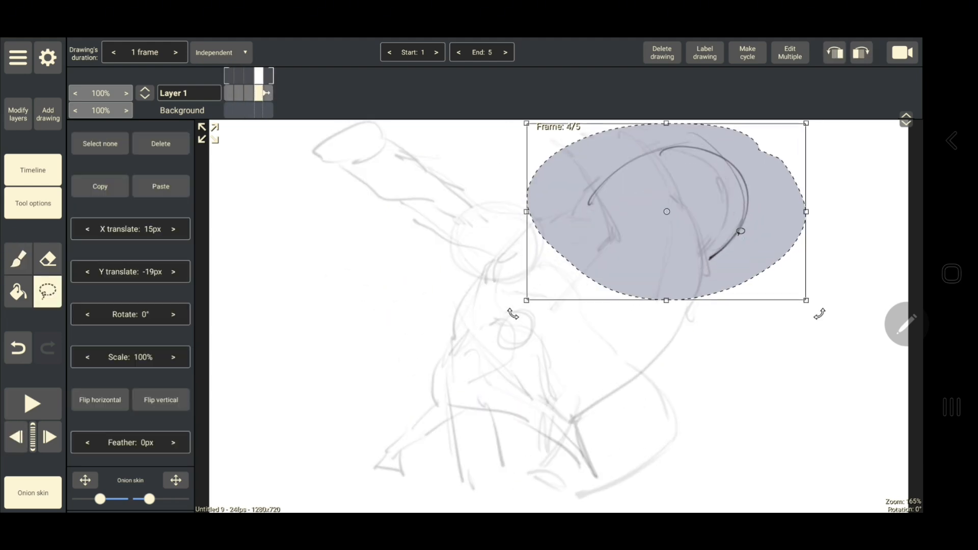
click(100, 143)
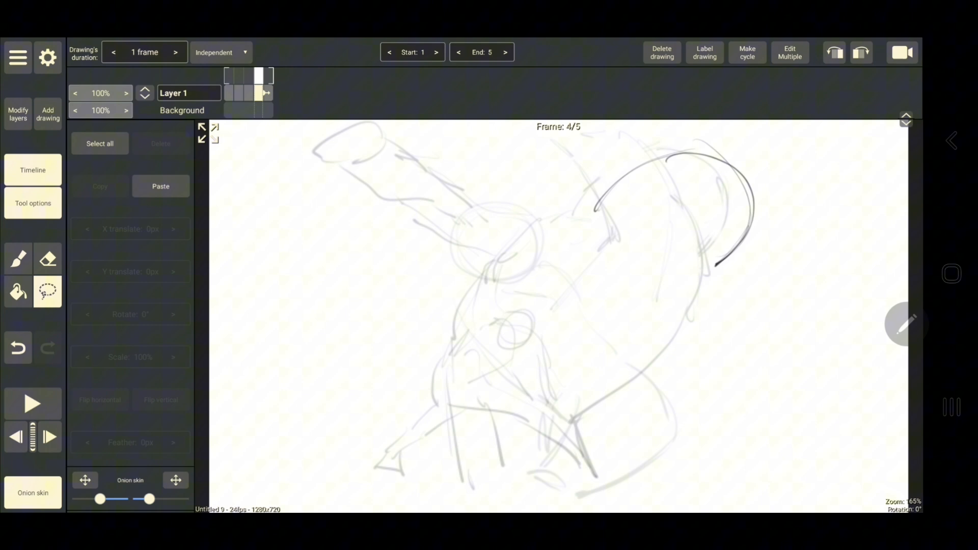
click(18, 259)
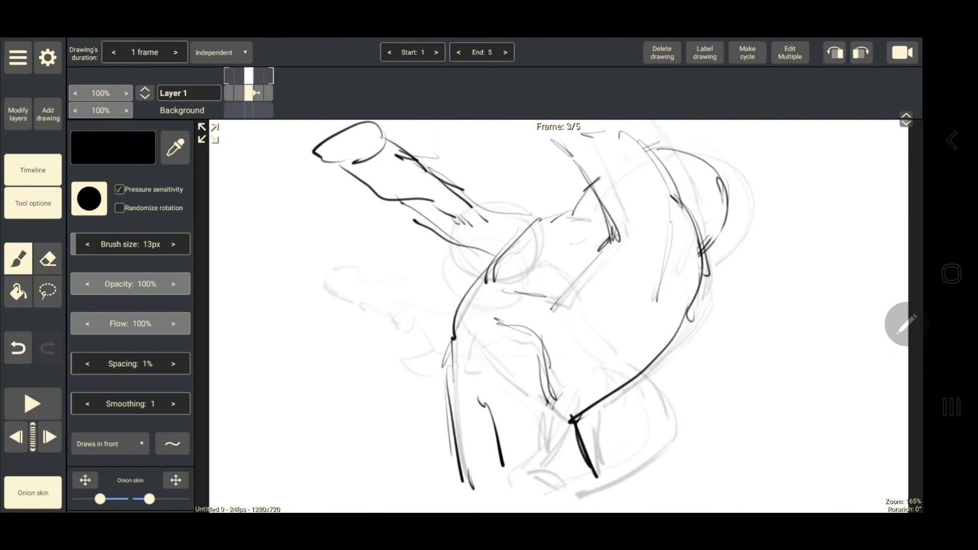
Ink the curled body lines on frame 4 and add a drawing so the timeline reaches 12 frames.
click(48, 291)
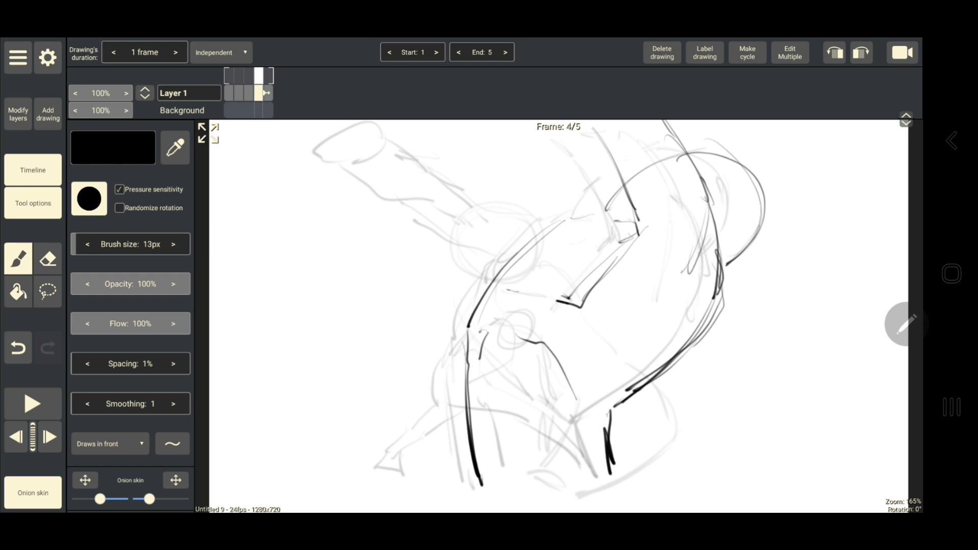
click(15, 437)
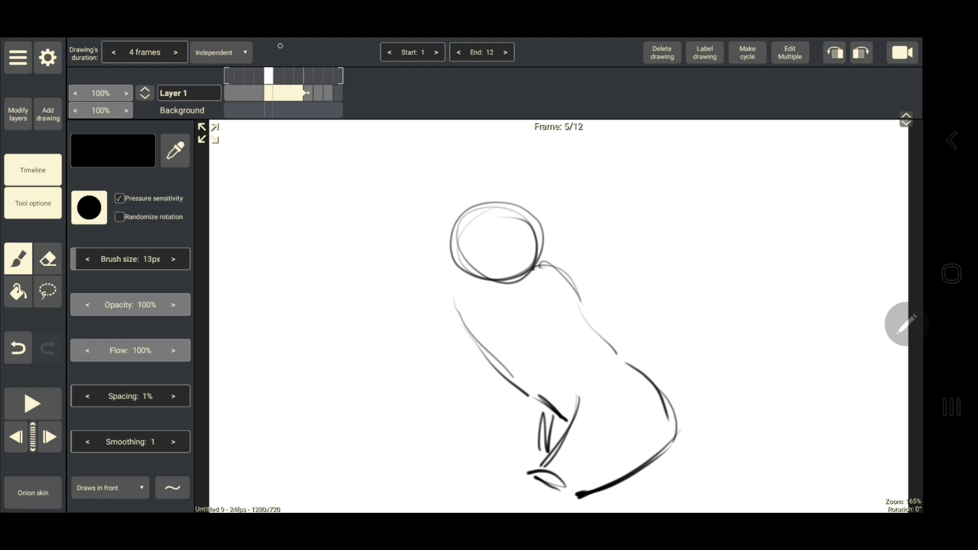
Raise the end frame to 26 and add an empty drawing on frame 8.
click(32, 403)
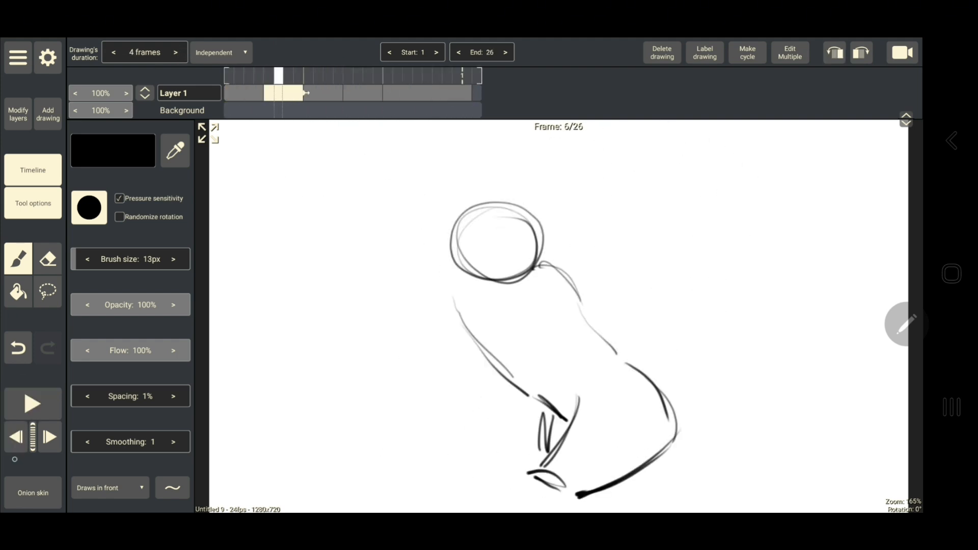
click(33, 492)
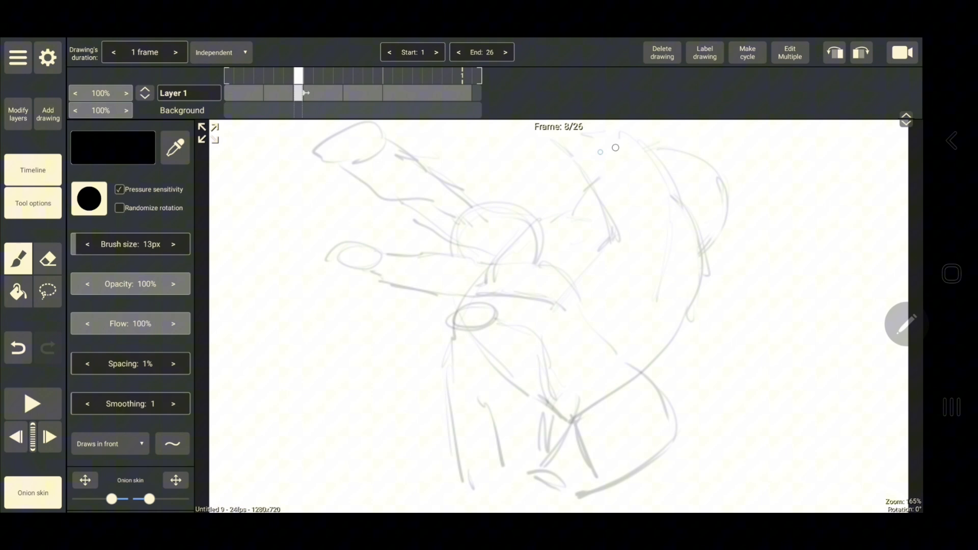
Draw the head, raised arm and torso with zigzag energy marks on frame 8, erasing mistakes, and preview the playback.
drag(615, 148, 590, 218)
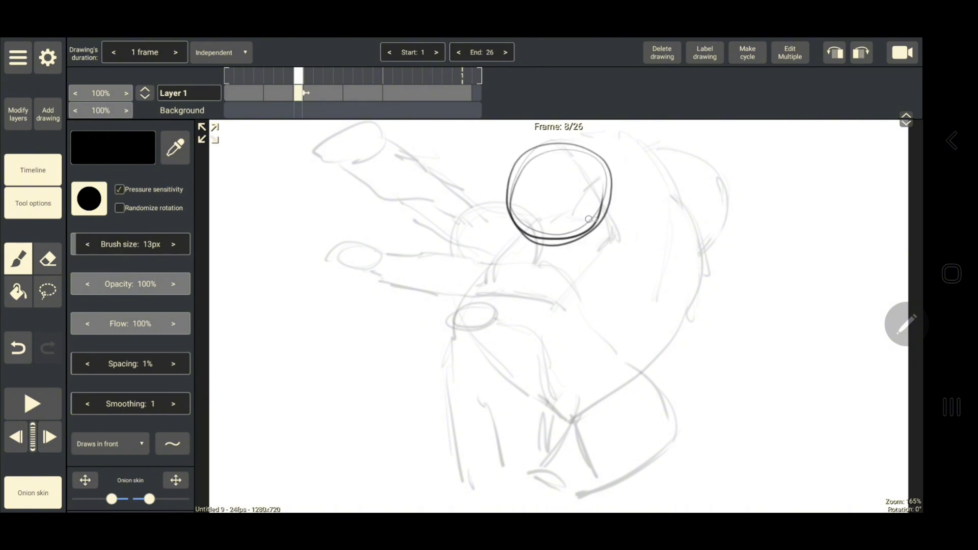
drag(493, 235, 374, 181)
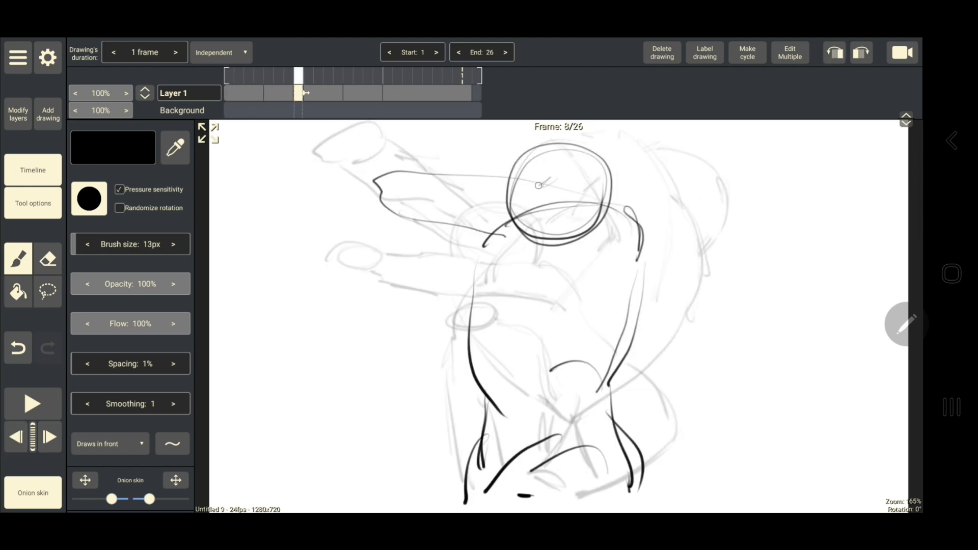
click(48, 260)
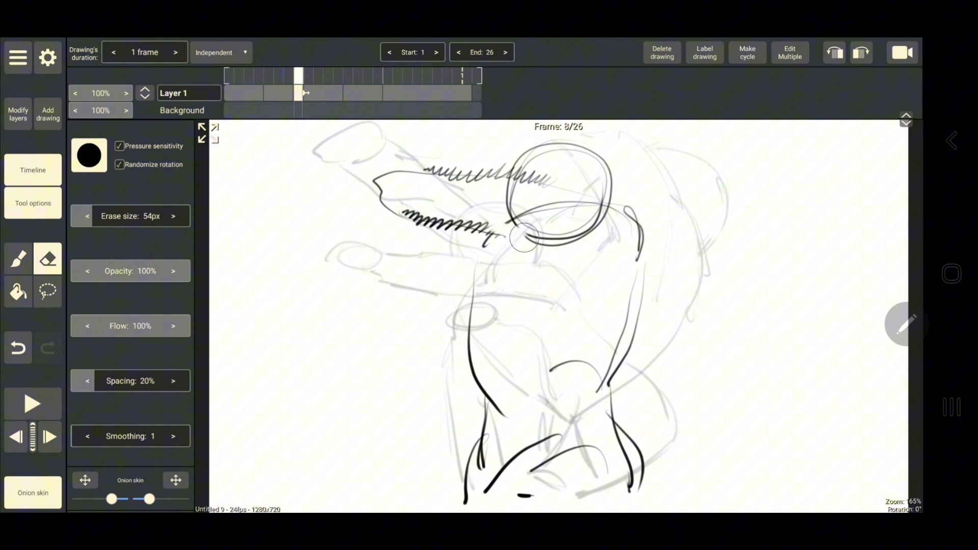
click(18, 260)
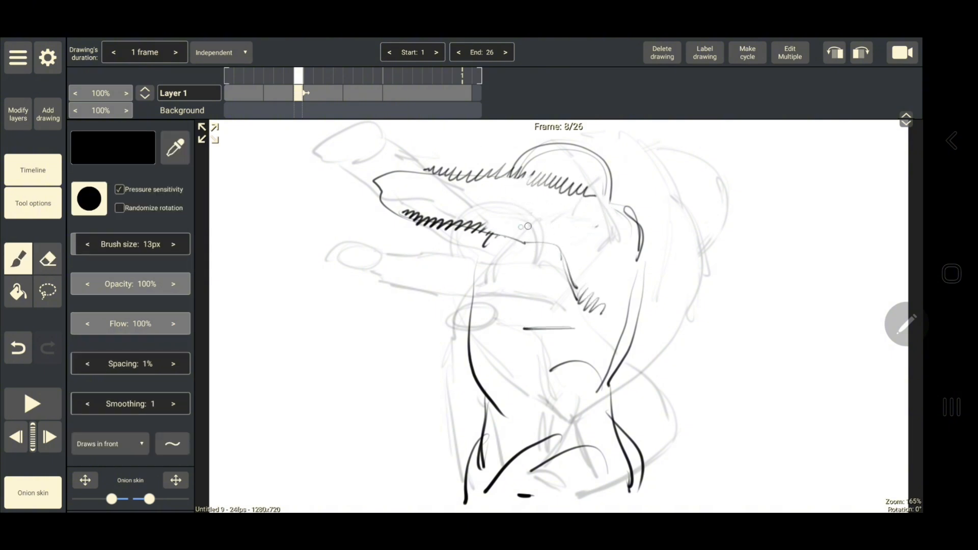
drag(527, 227, 409, 255)
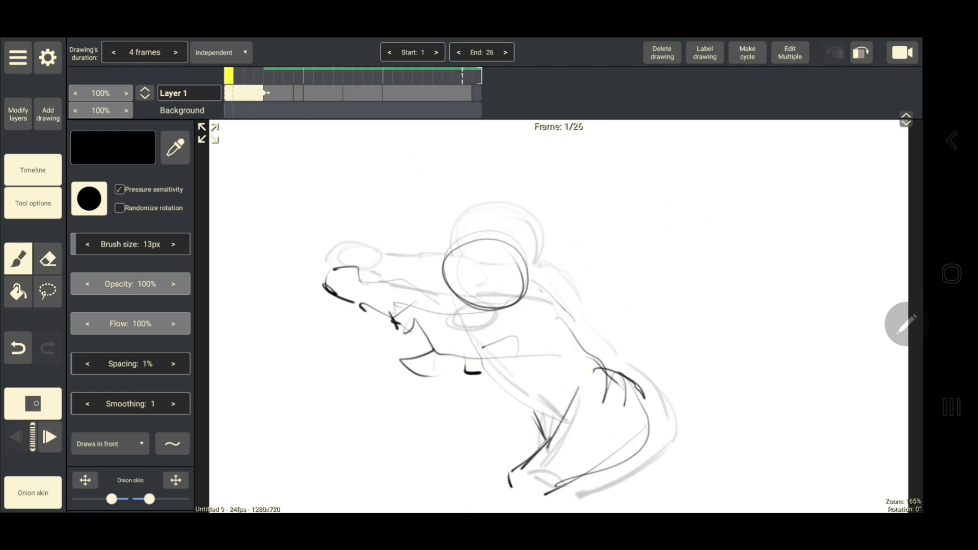
click(32, 404)
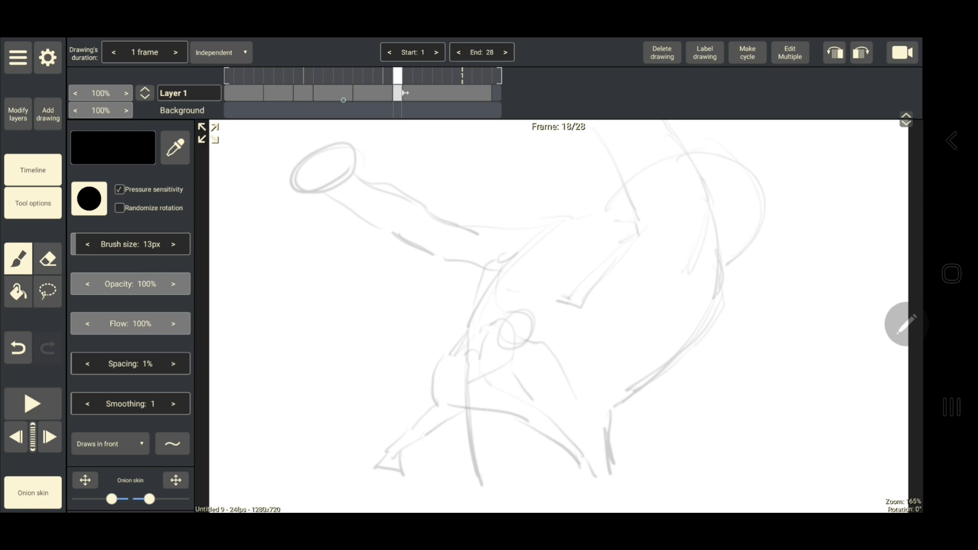
Draw the outstretched arm and energy strokes on frame 18, erasing stray lines before inking further.
drag(655, 194, 537, 330)
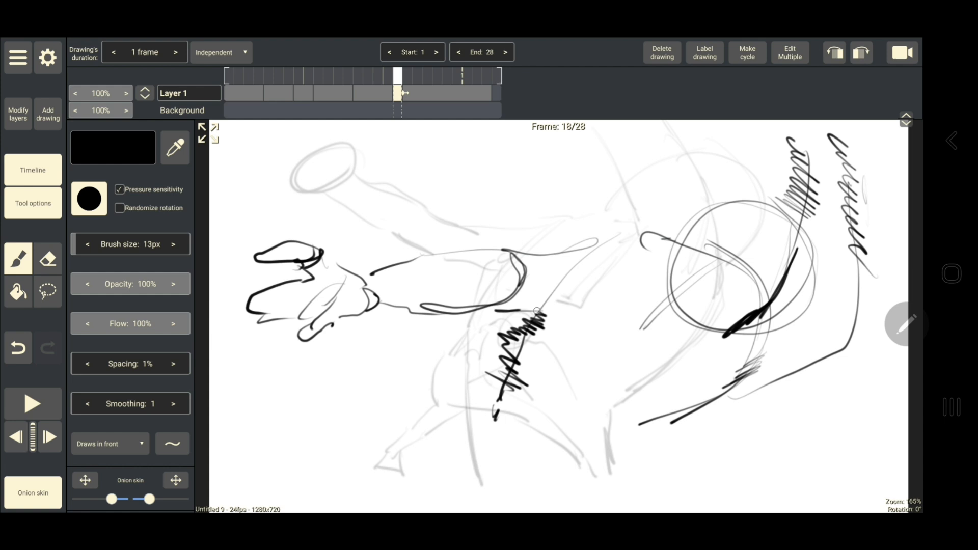
click(48, 259)
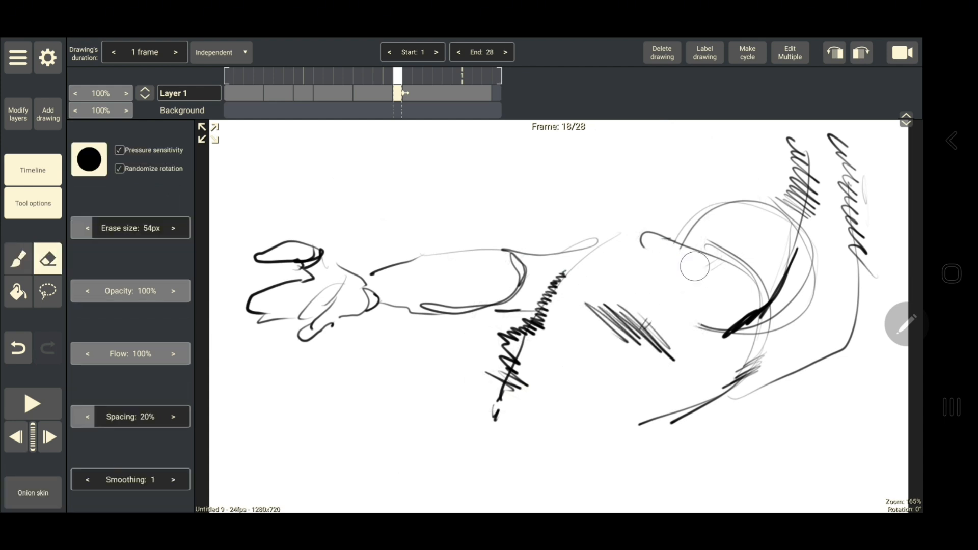
click(47, 291)
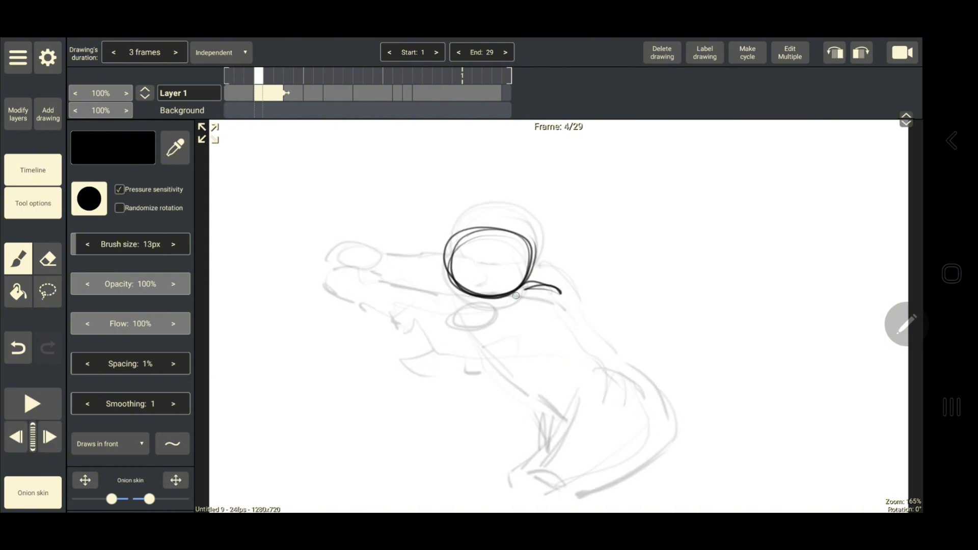
Trace dark arm, shoulder and lunging-figure lines over the rough poses on Layer 1, ending on frame 27.
drag(465, 338, 512, 330)
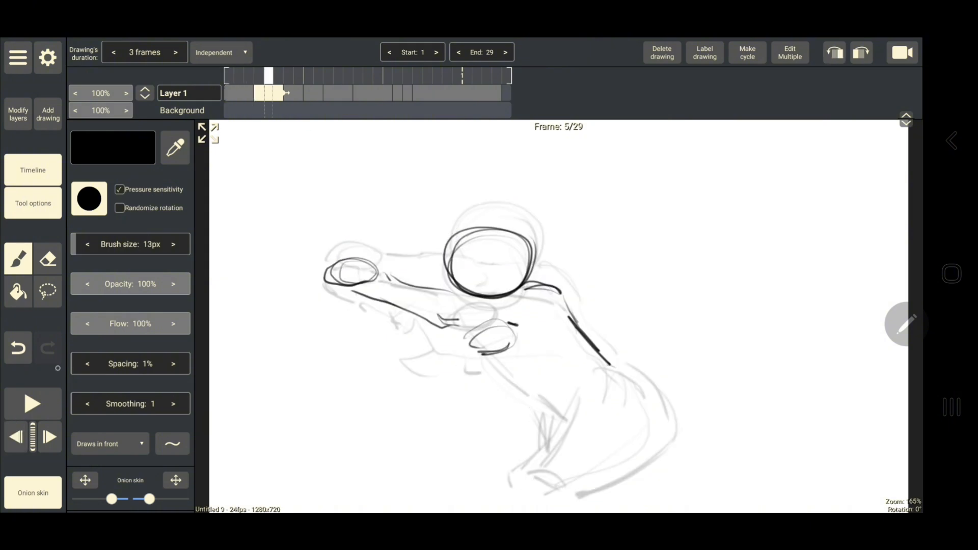
click(17, 438)
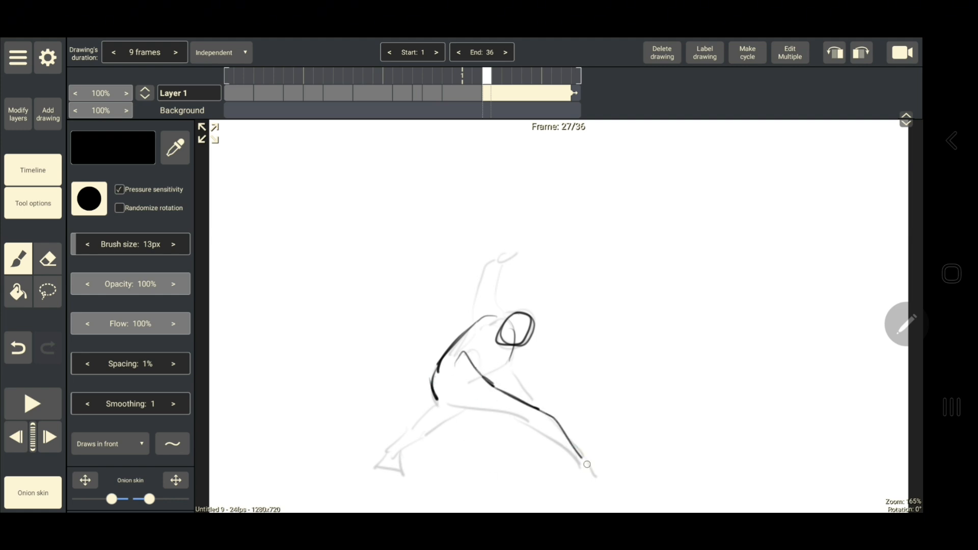
drag(587, 464, 378, 462)
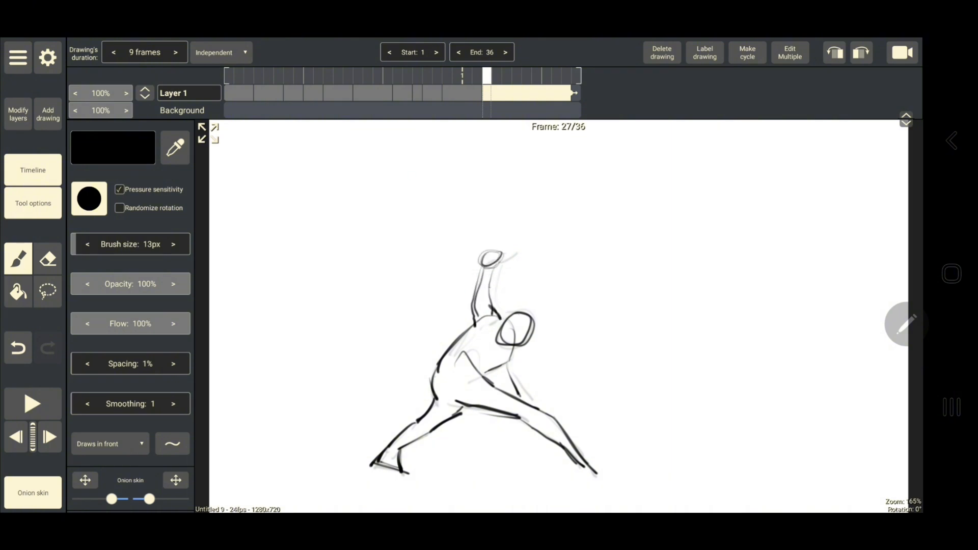
click(48, 292)
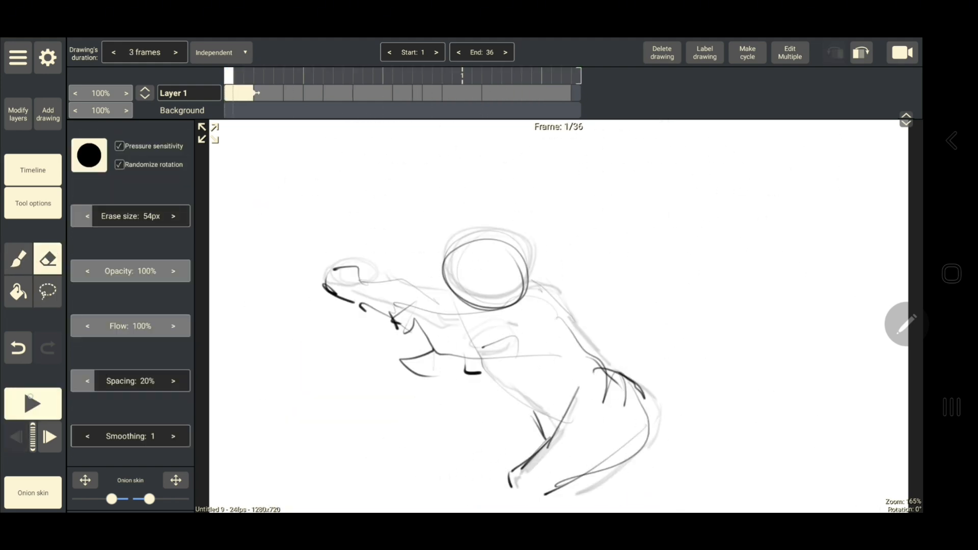
Add Layer 2 for the red energy effect at the figure's shoulder.
click(33, 404)
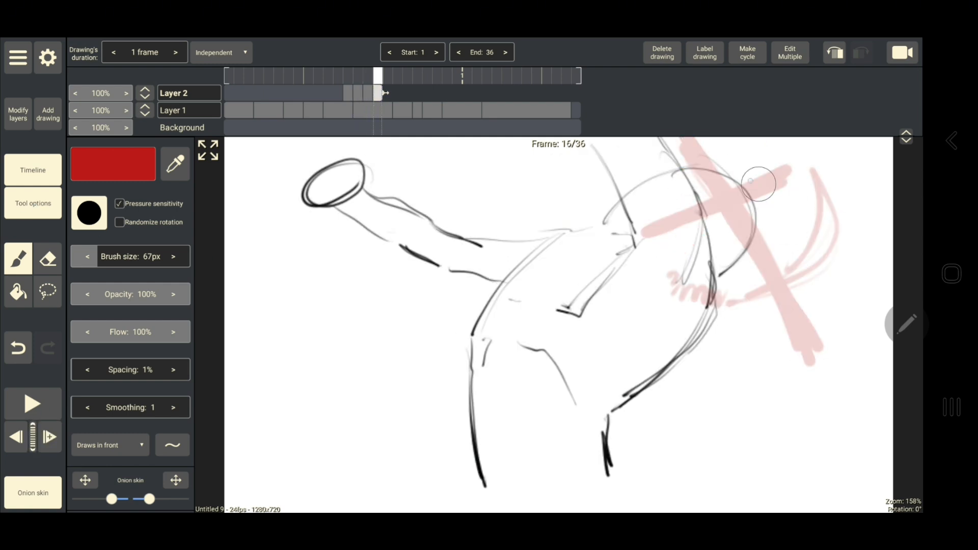
Draw a red burst on the shoulder in Layer 2 and move on toward the blue trail layer.
drag(665, 259, 770, 143)
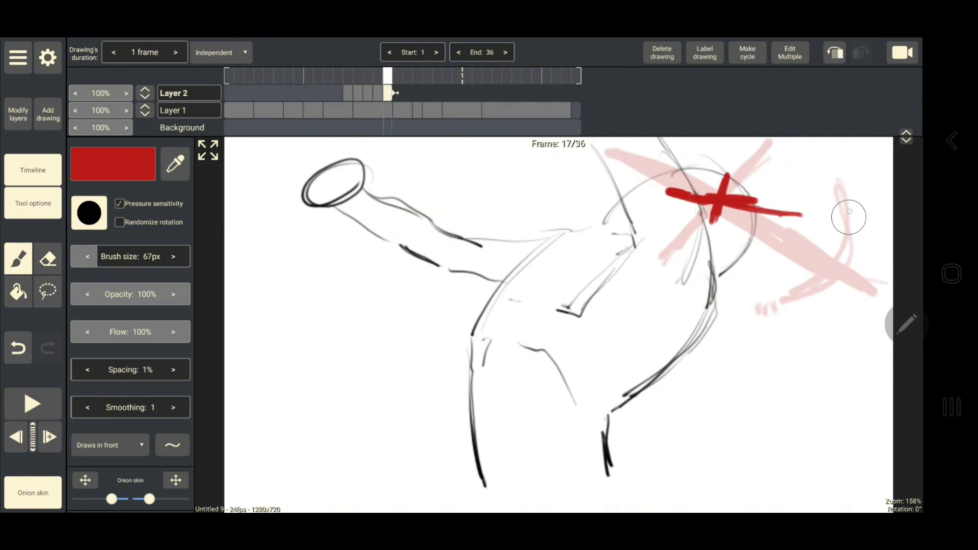
click(49, 438)
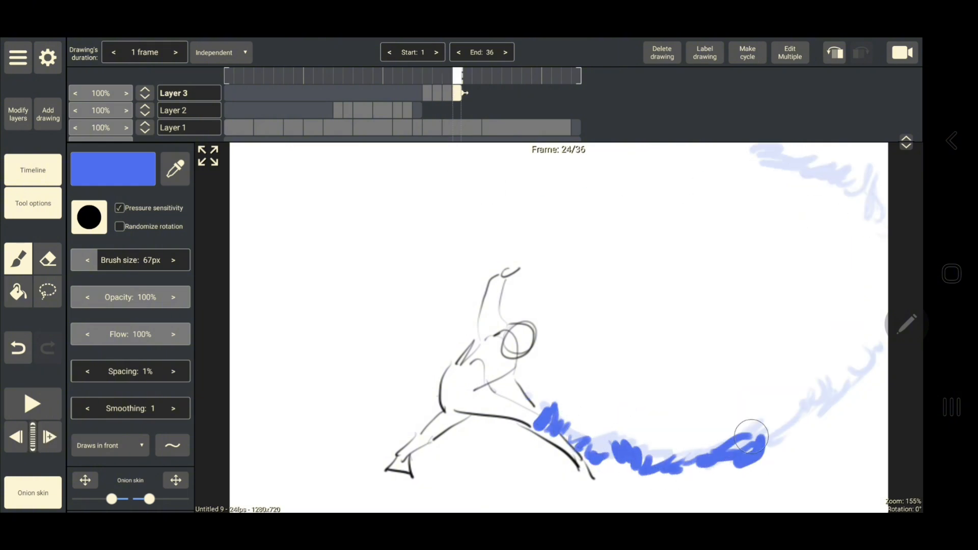
Sketch blue streaks along the raised arm on frame 21, add two new drawings and start the trail near the leg on frame 27.
drag(752, 438, 877, 333)
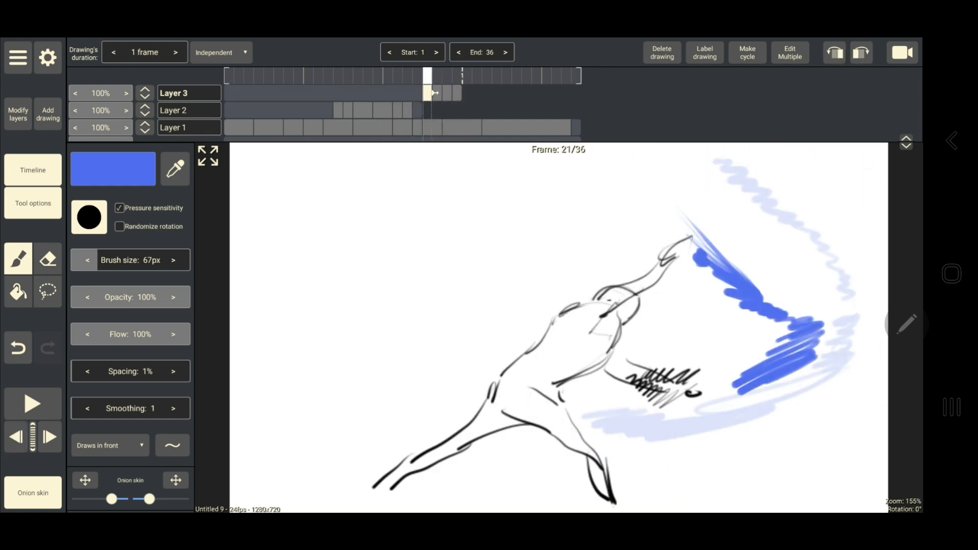
click(48, 291)
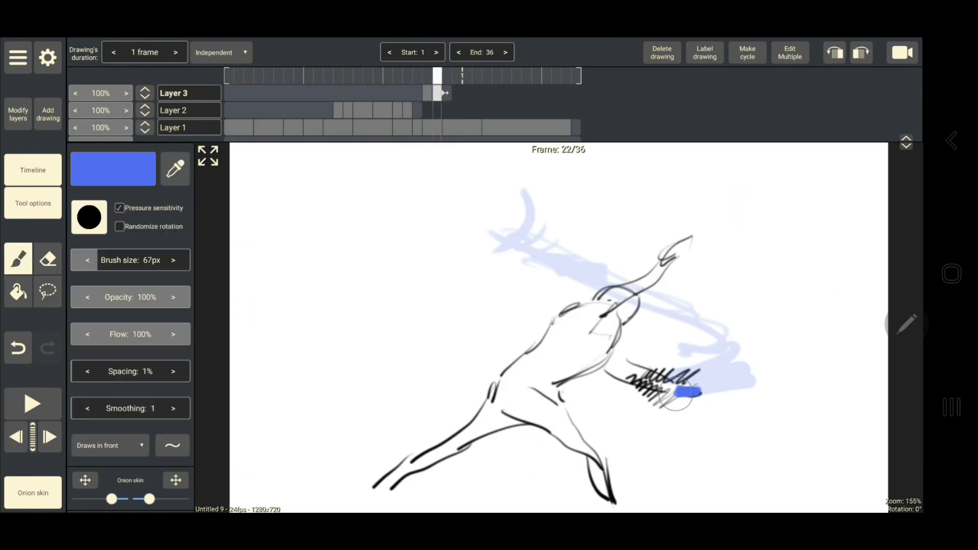
click(49, 437)
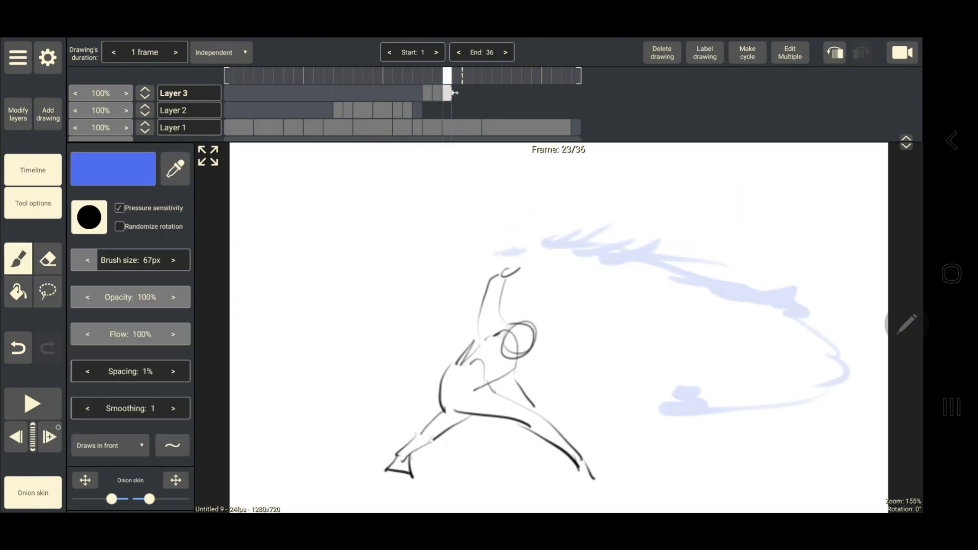
drag(437, 288, 843, 374)
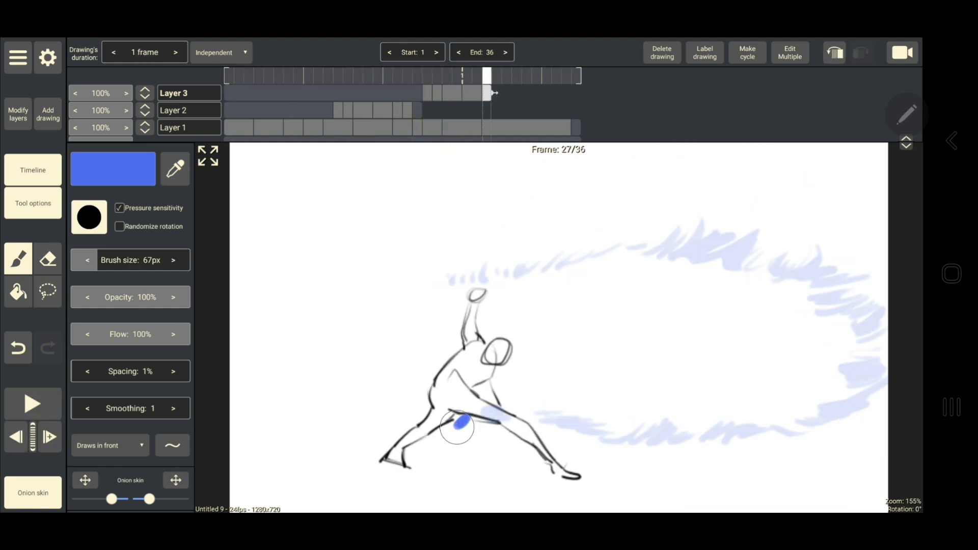
Draw the blue ring's lower arc, right side and top edge on frame 27, then move two frames on.
drag(459, 427, 852, 409)
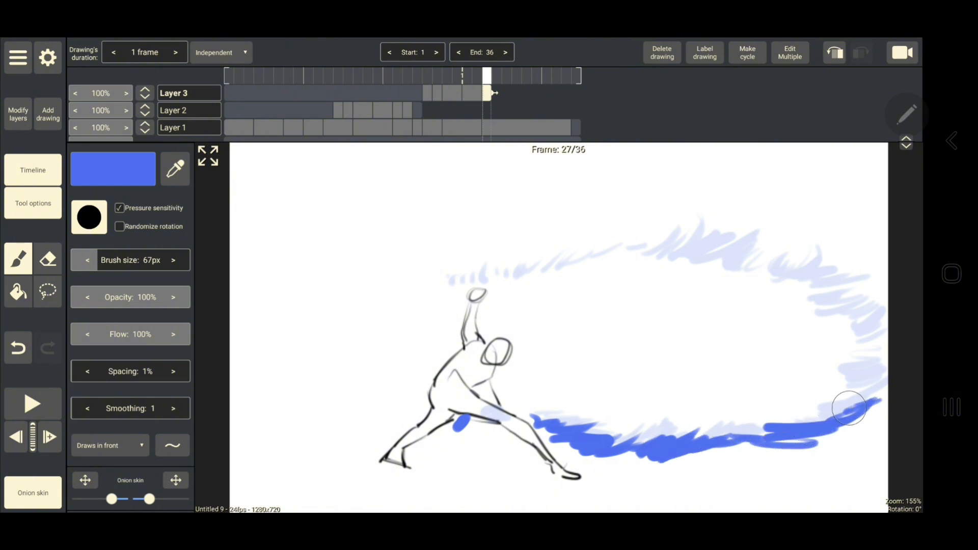
drag(849, 409, 693, 247)
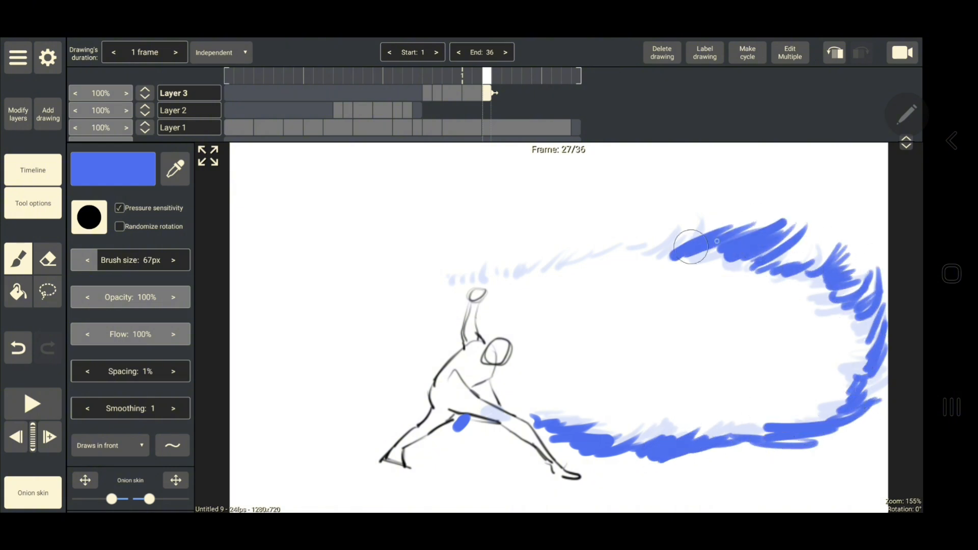
drag(686, 243, 424, 288)
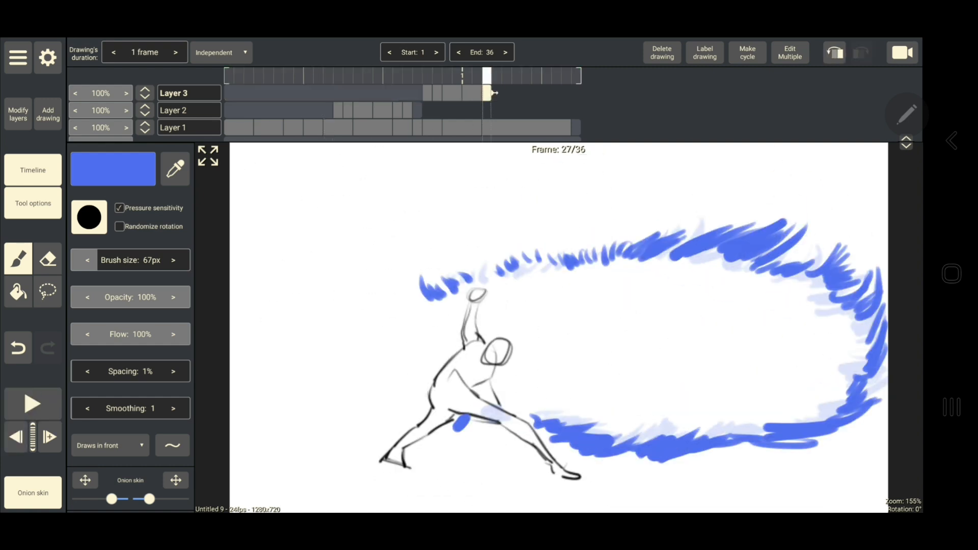
click(175, 52)
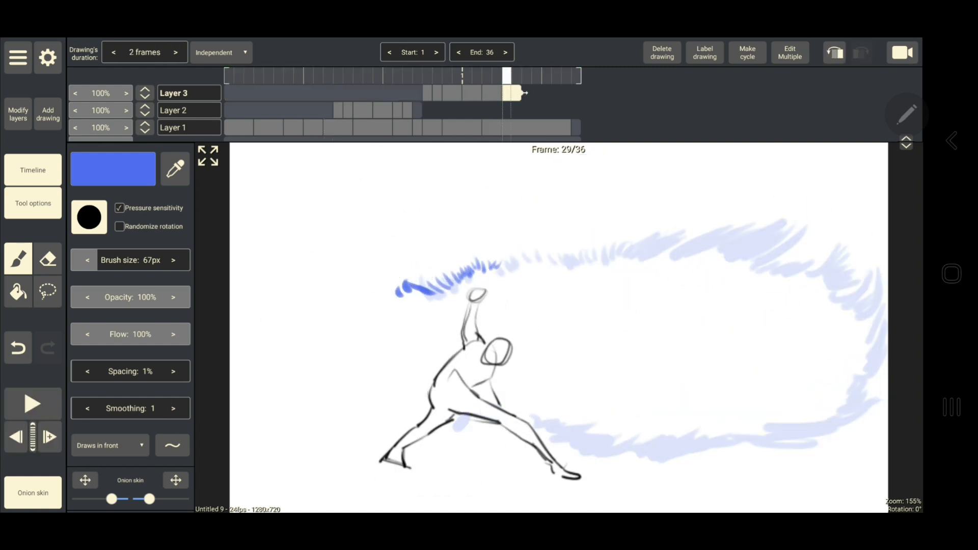
Complete the ring outline on frames 29 and 31 with upper edge, top-right arc, far-left streaks and top/bottom extensions.
drag(487, 262, 770, 218)
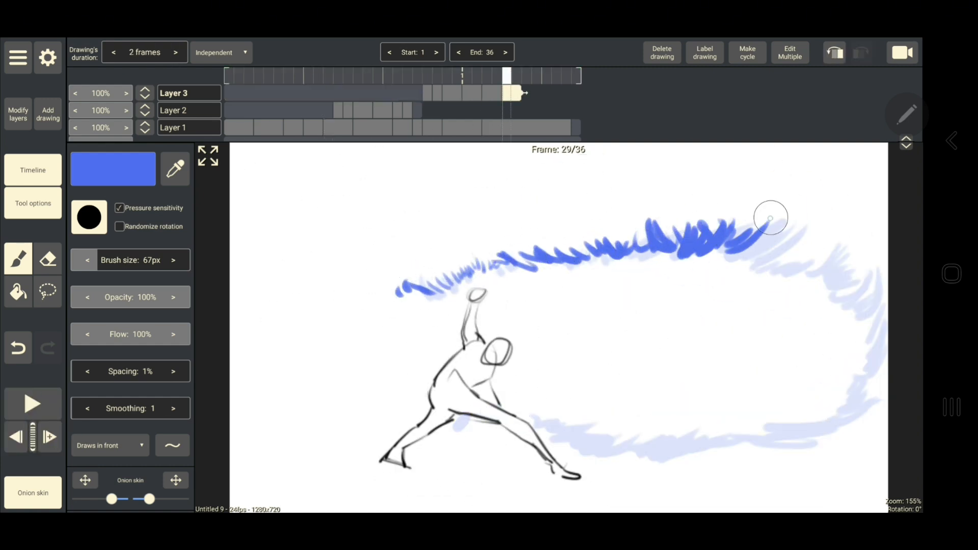
drag(771, 218, 880, 327)
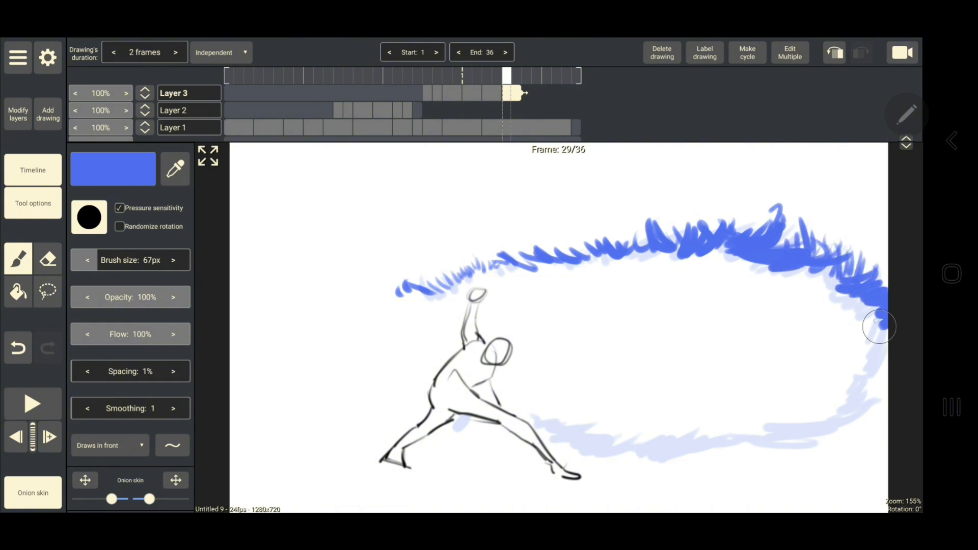
drag(880, 327, 733, 456)
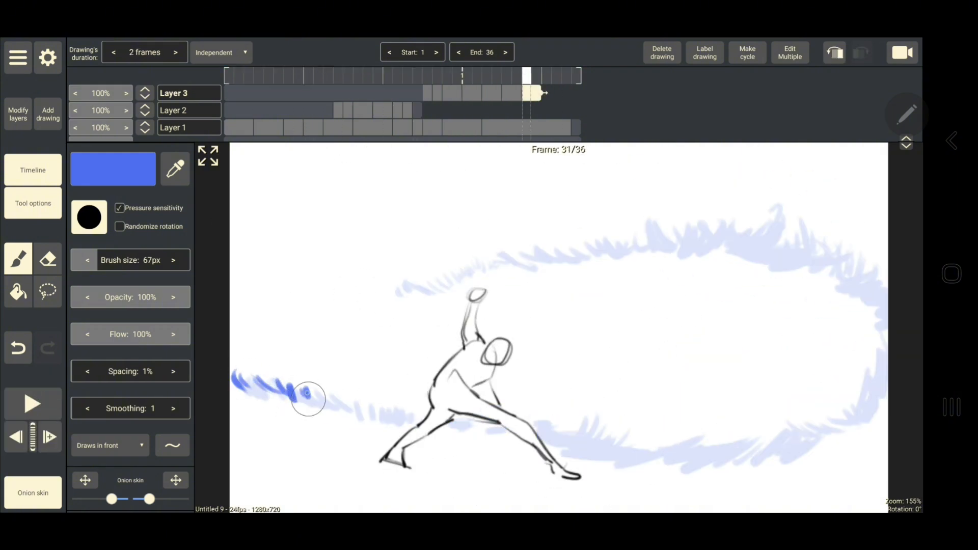
drag(306, 400, 574, 456)
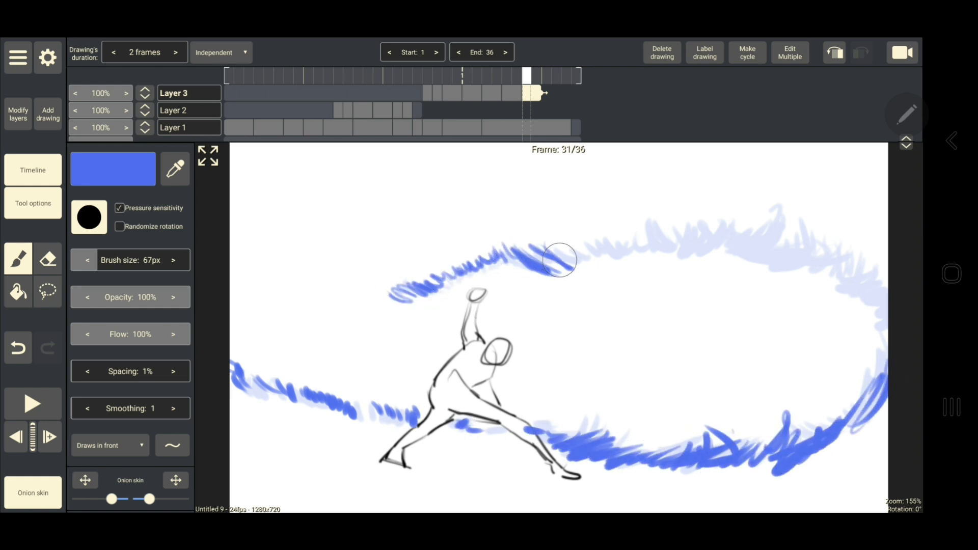
drag(556, 256, 852, 252)
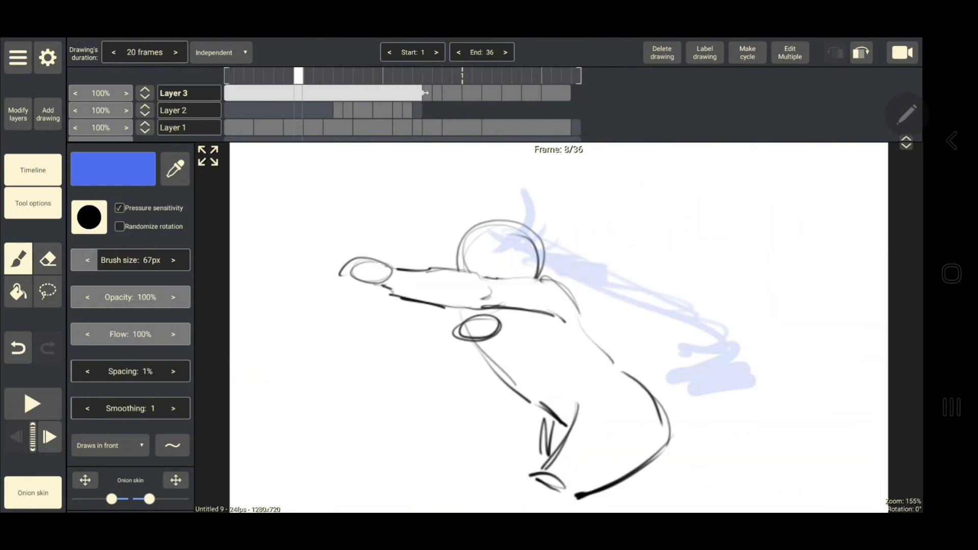
Add an empty fourth layer via Modify layers and return to the brush for black streaks.
click(18, 114)
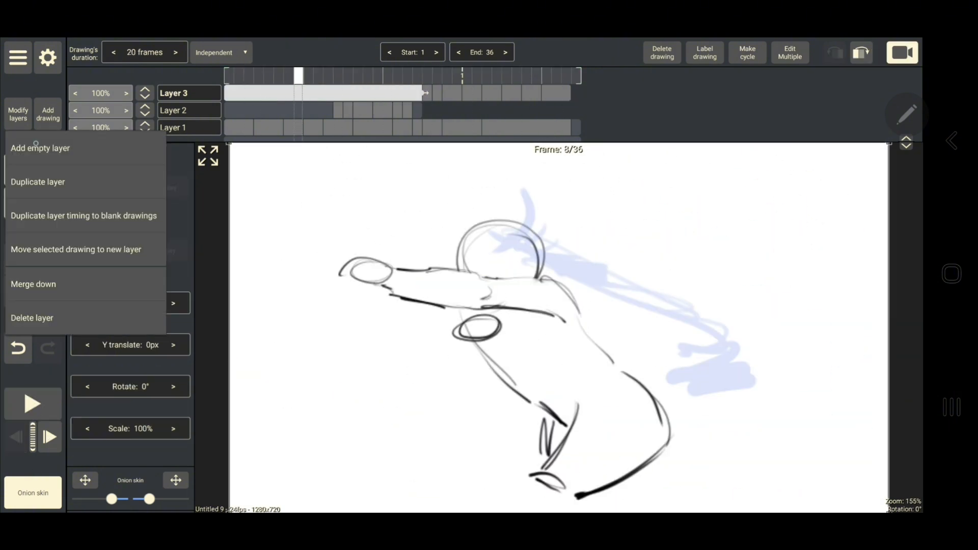
click(40, 148)
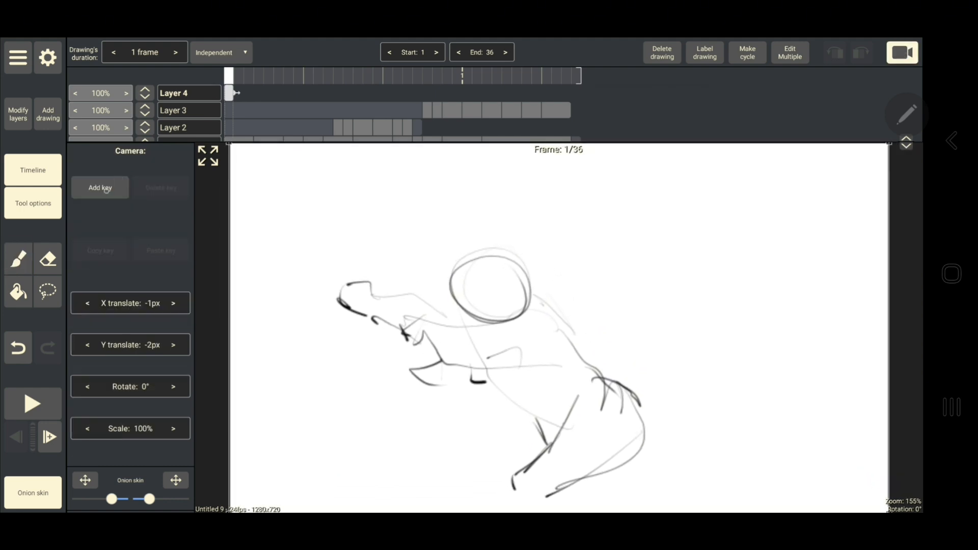
click(100, 187)
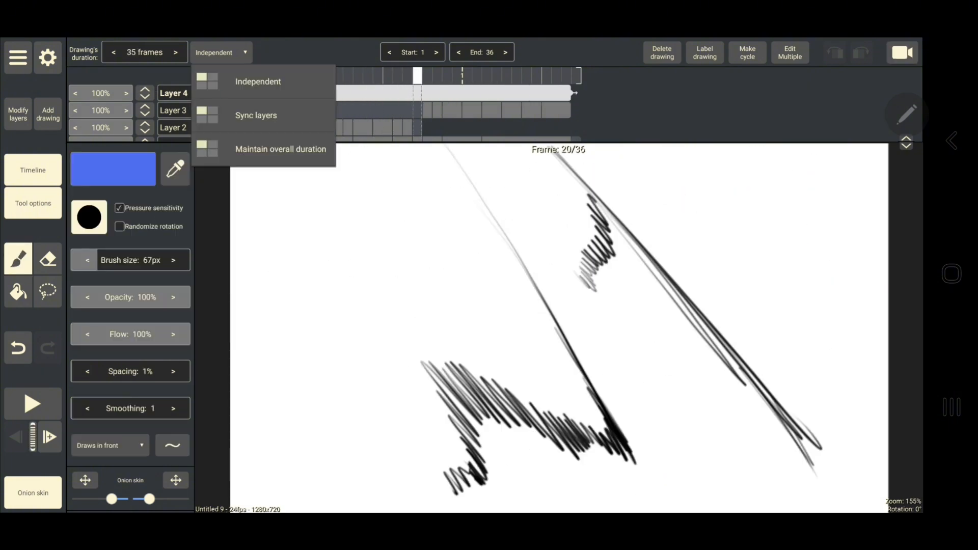
Set duration mode to Sync layers and insert a drawing, lengthening the animation to 37 frames.
click(256, 116)
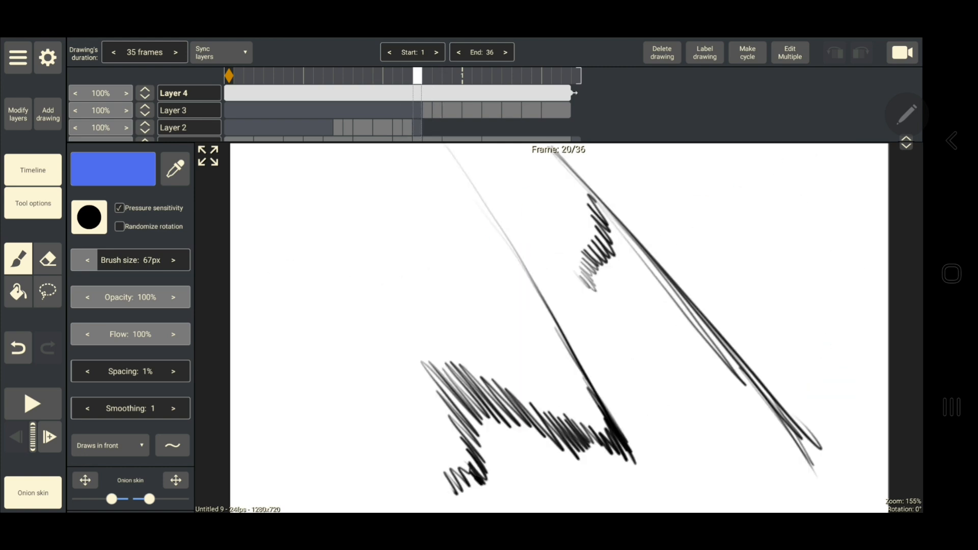
click(48, 114)
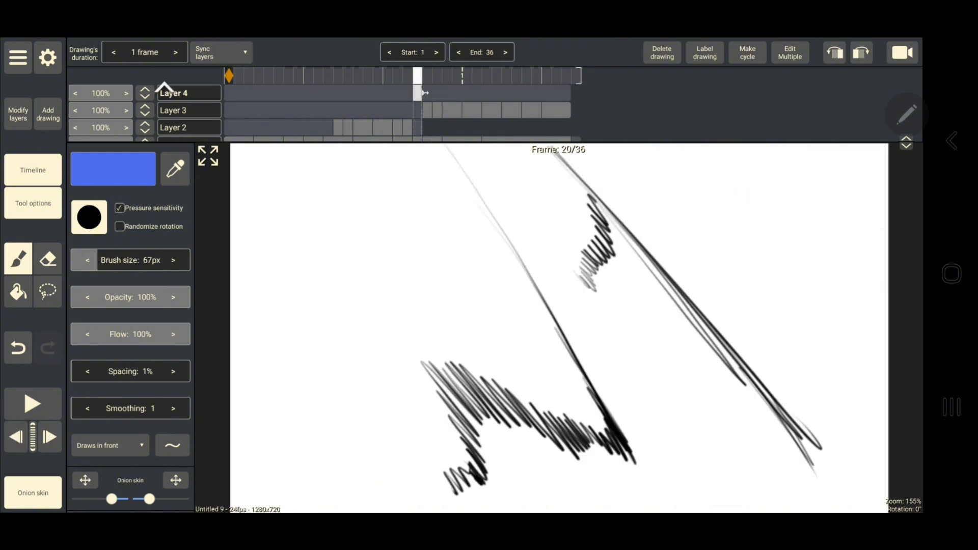
click(504, 52)
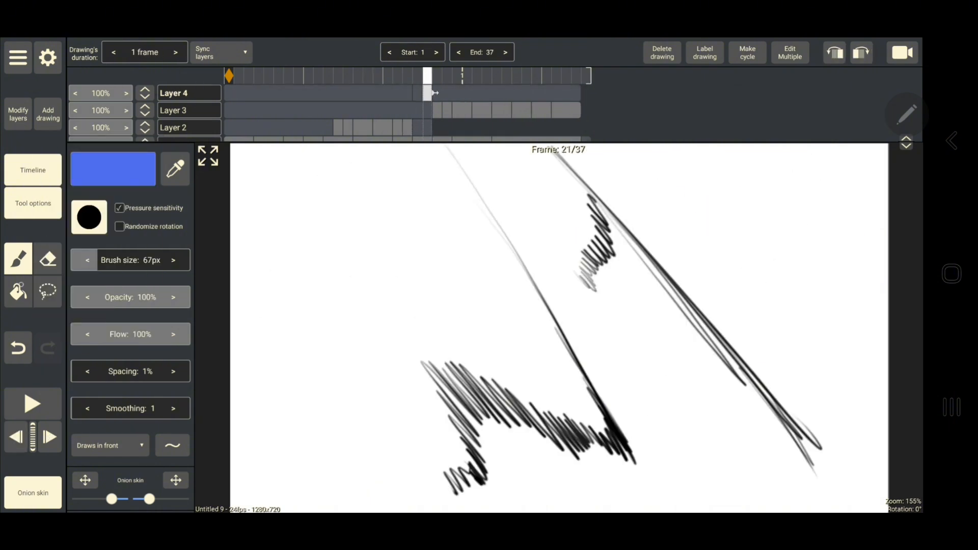
click(17, 292)
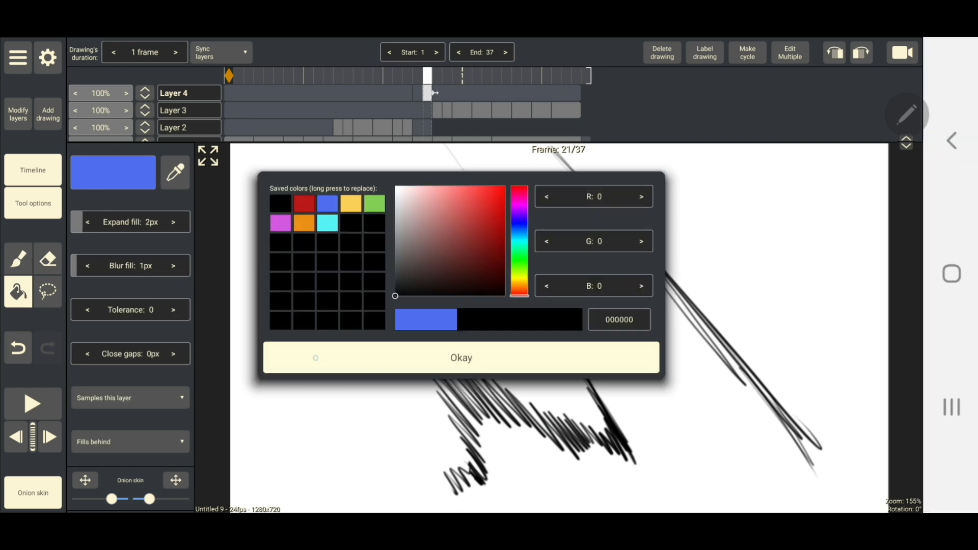